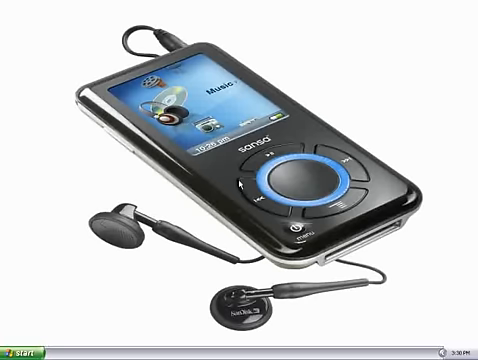
- Send the Sansa List playlist's four songs to the connected Sansa player
{"action": "left_click", "coordinate": [20, 352]}
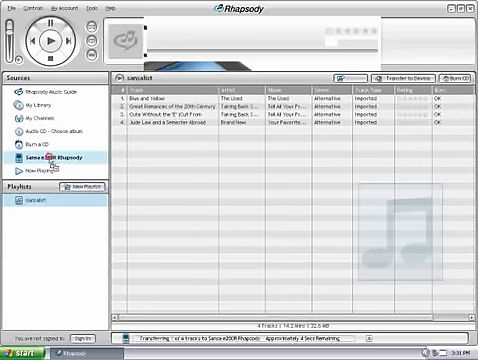
{"action": "left_click", "coordinate": [48, 156]}
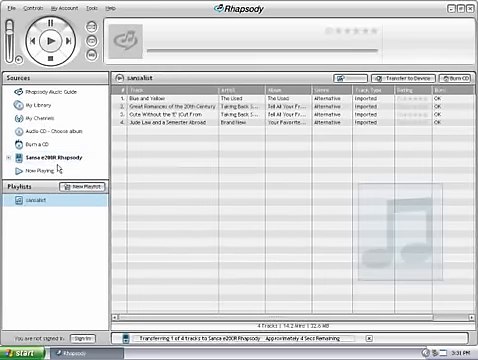